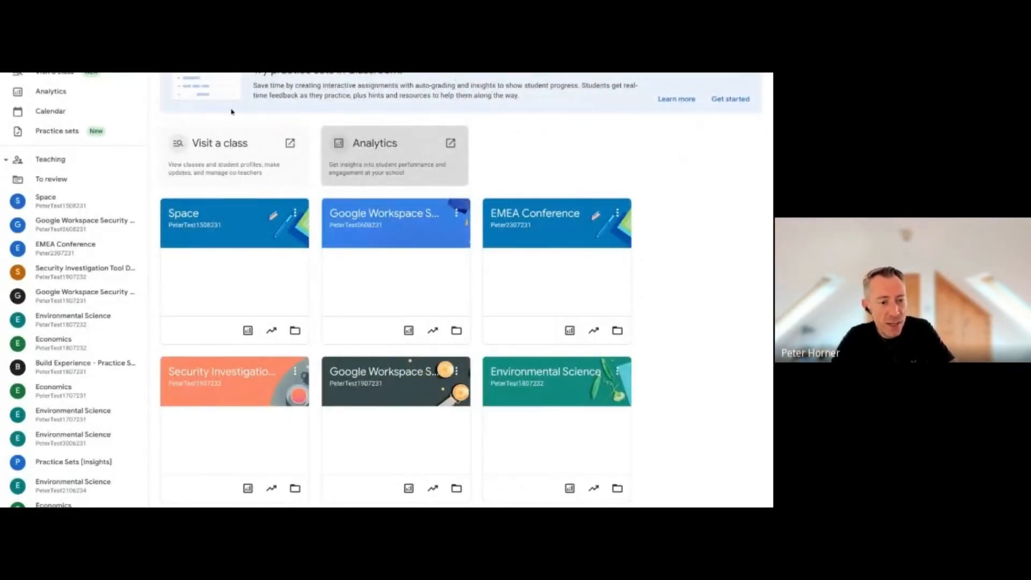
mouse_move(219, 143)
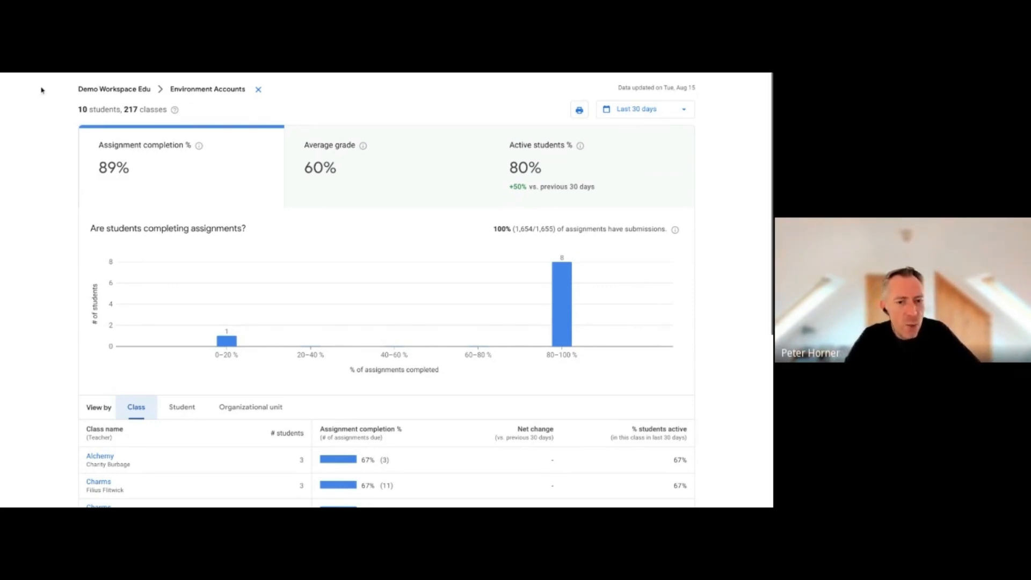
mouse_move(348, 225)
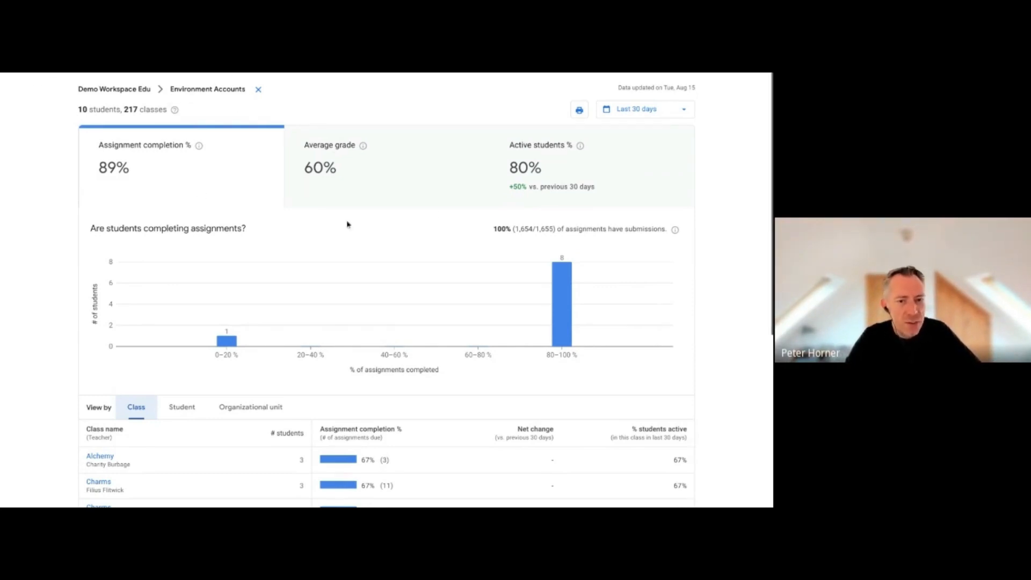
- Change the analytics date range from the last 30 days to the last 90 days
click(644, 109)
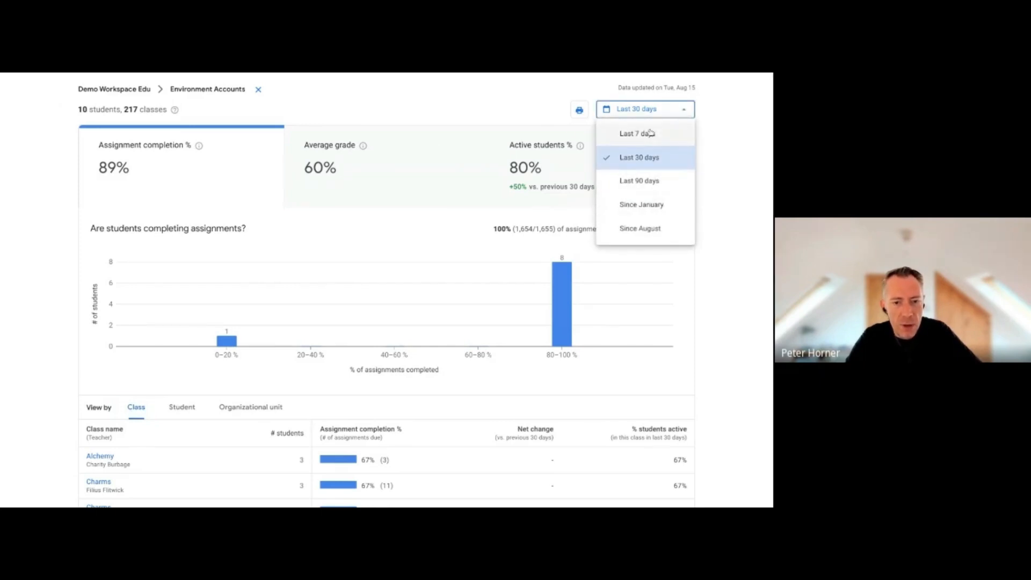
mouse_move(656, 170)
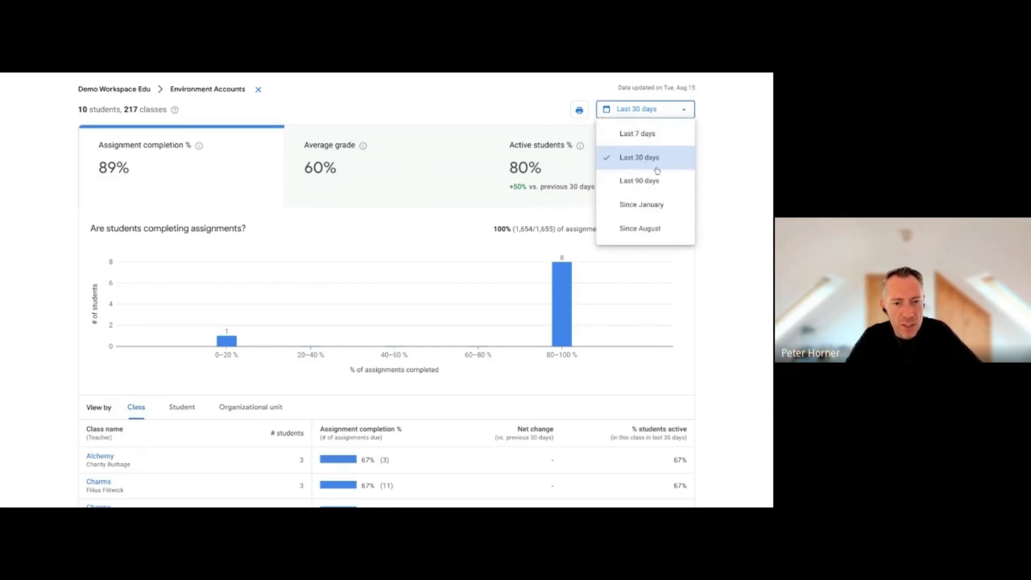
click(639, 181)
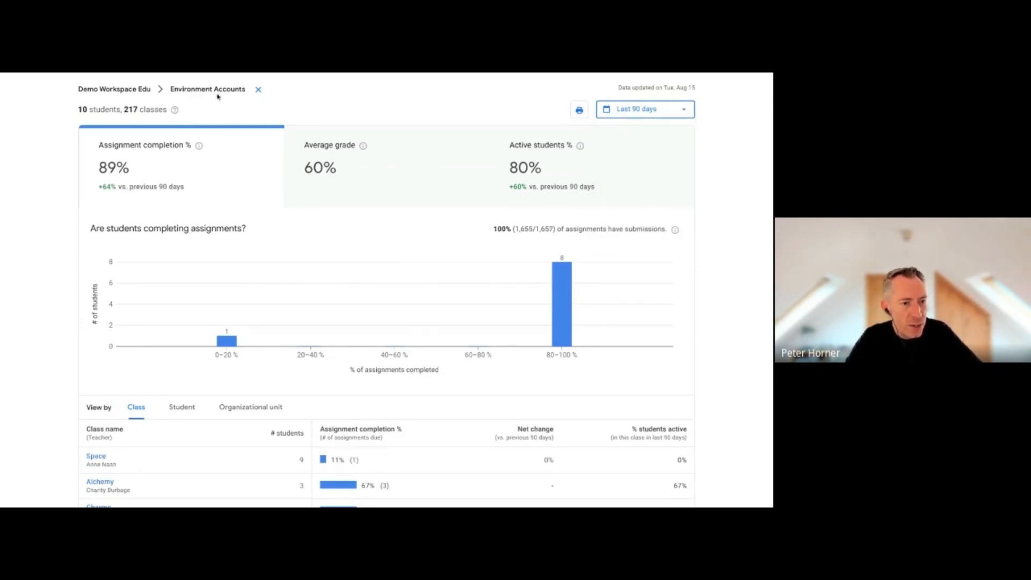
mouse_move(290, 100)
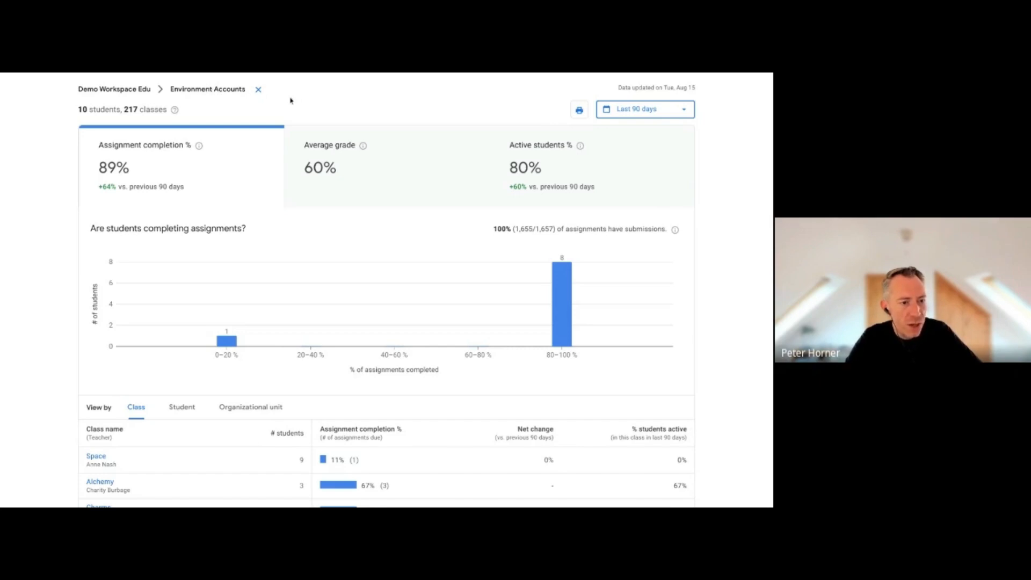
scroll(down, 3)
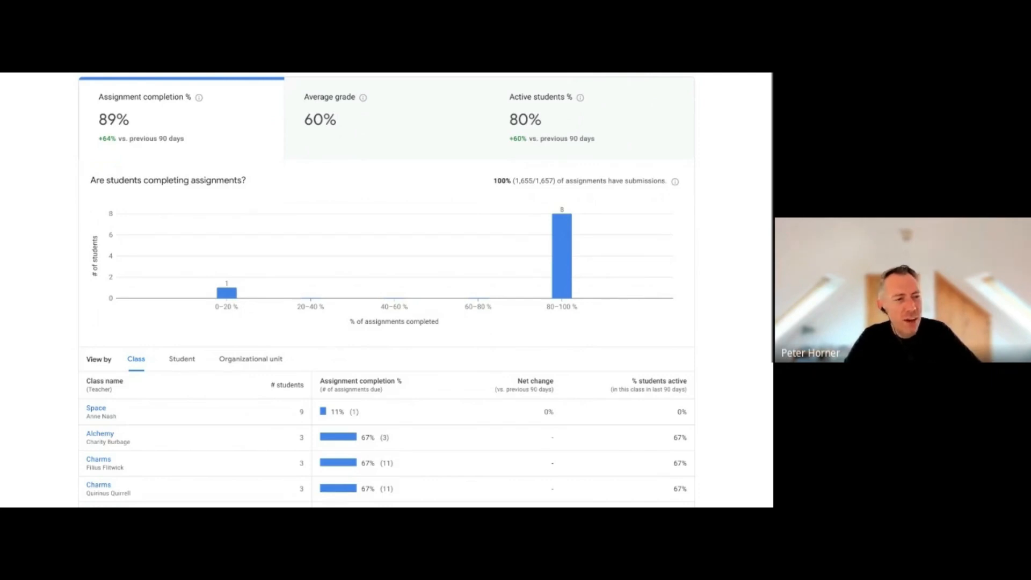
scroll(down, 3)
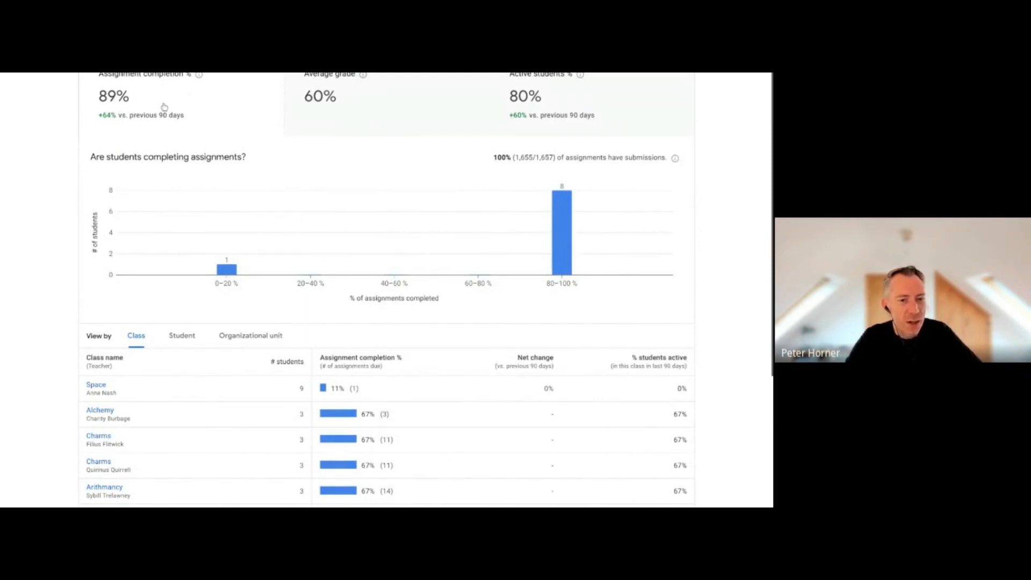
mouse_move(360, 105)
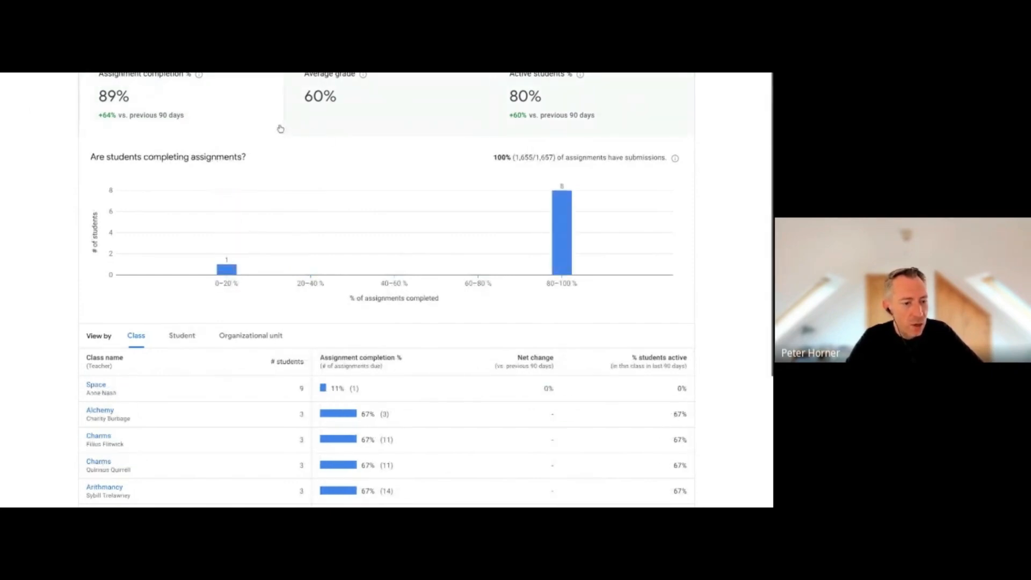
scroll(down, 3)
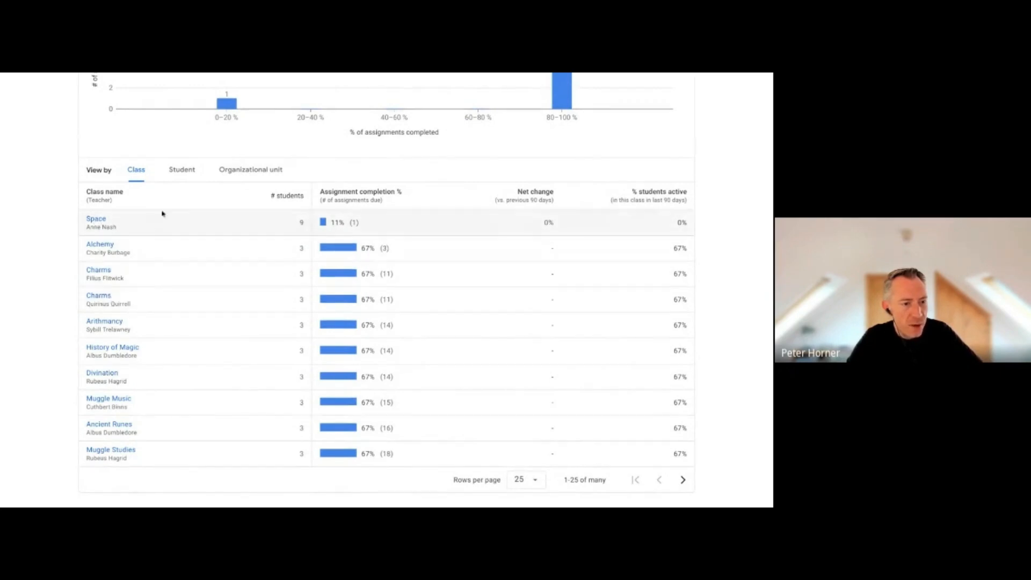
- View completion by student, open one student's detailed report, and scroll the student list
click(181, 170)
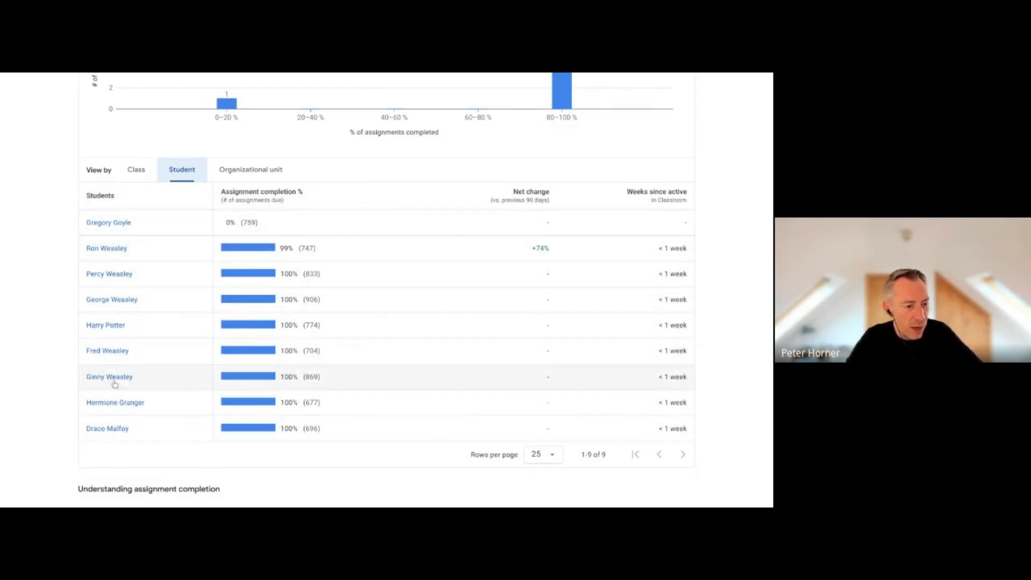
mouse_move(112, 251)
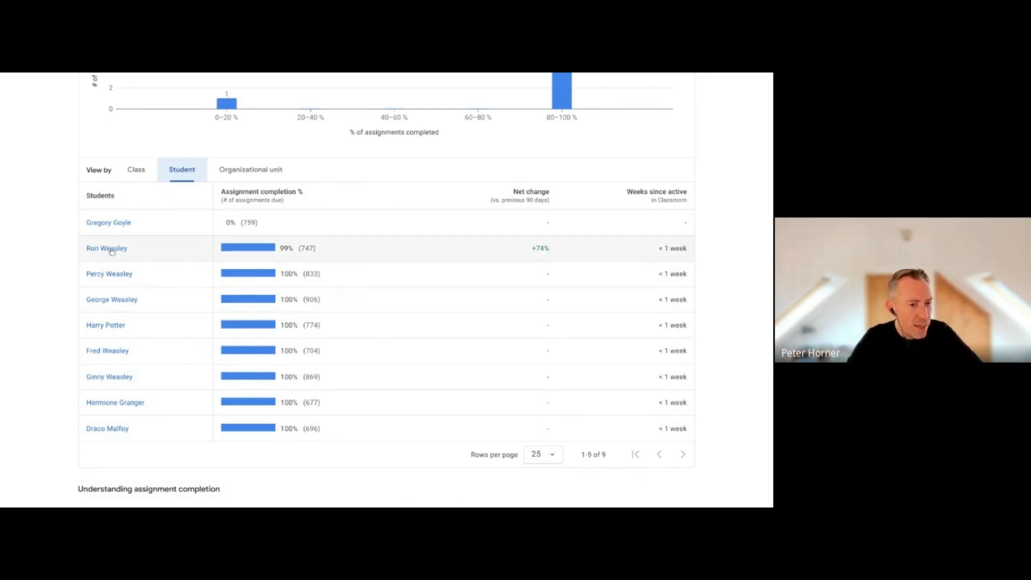
click(106, 248)
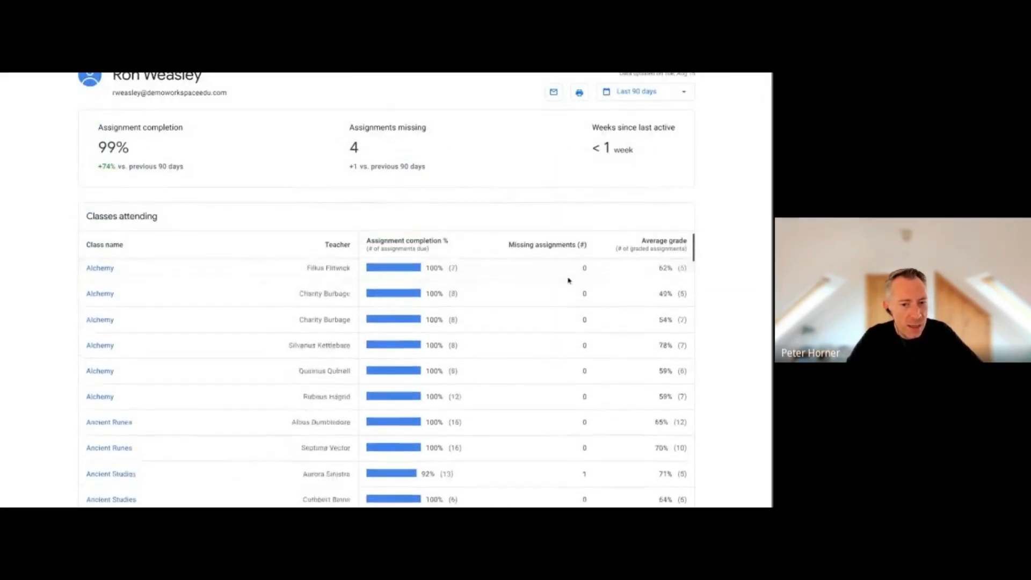
scroll(down, 3)
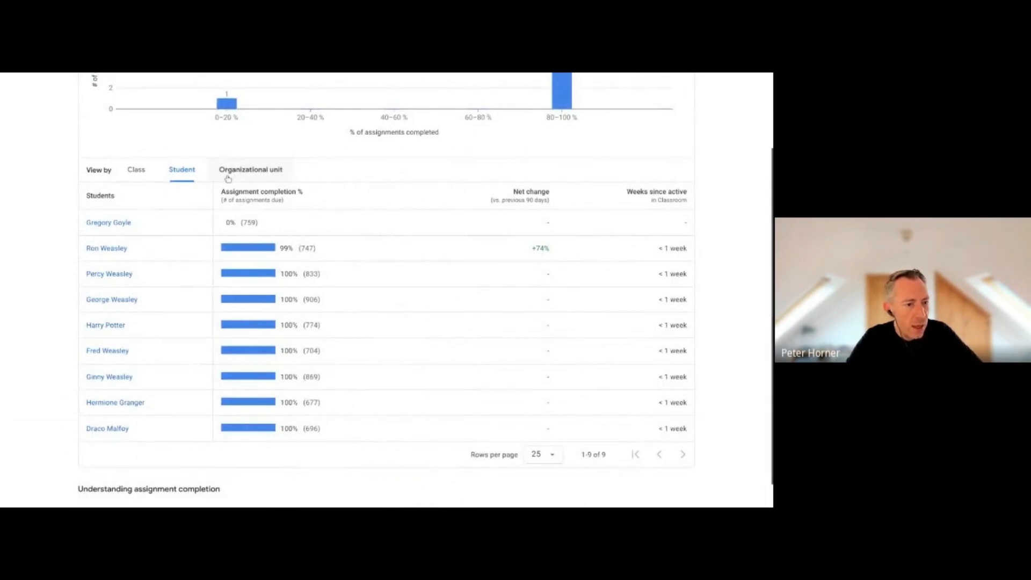
- View completion by organizational unit, drilling through Hogwarts and Students into Middle School
click(249, 169)
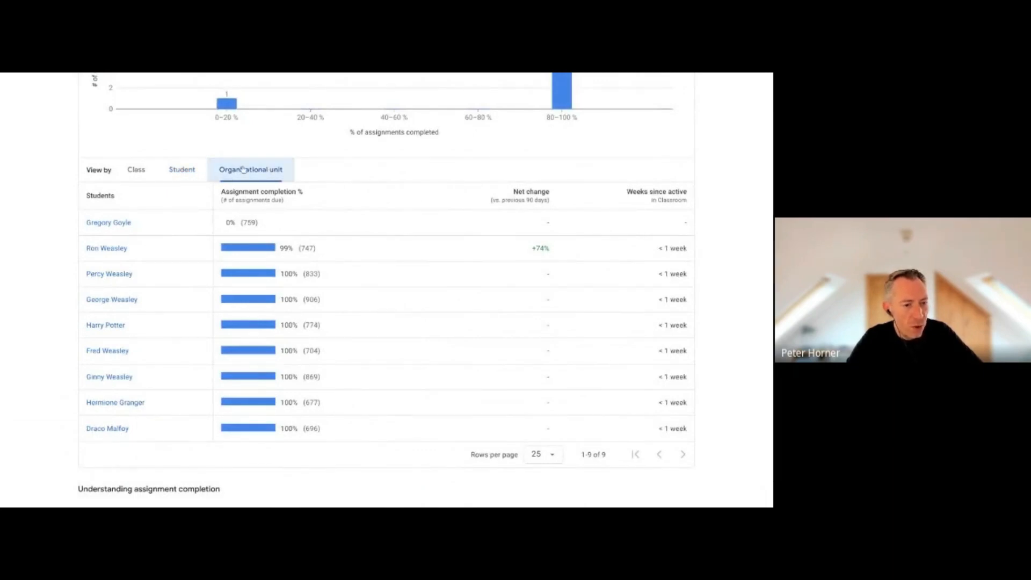
click(249, 169)
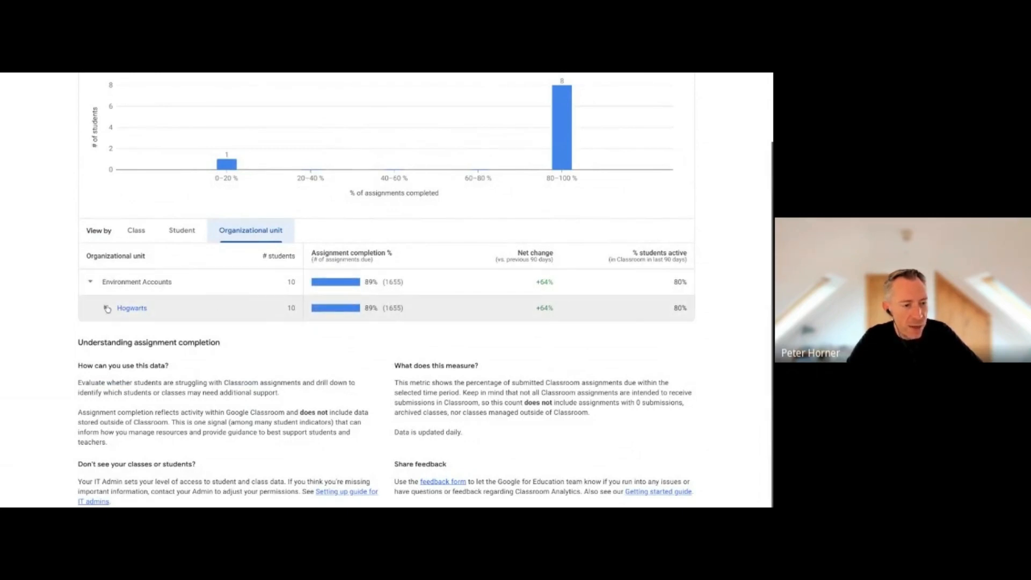
click(104, 307)
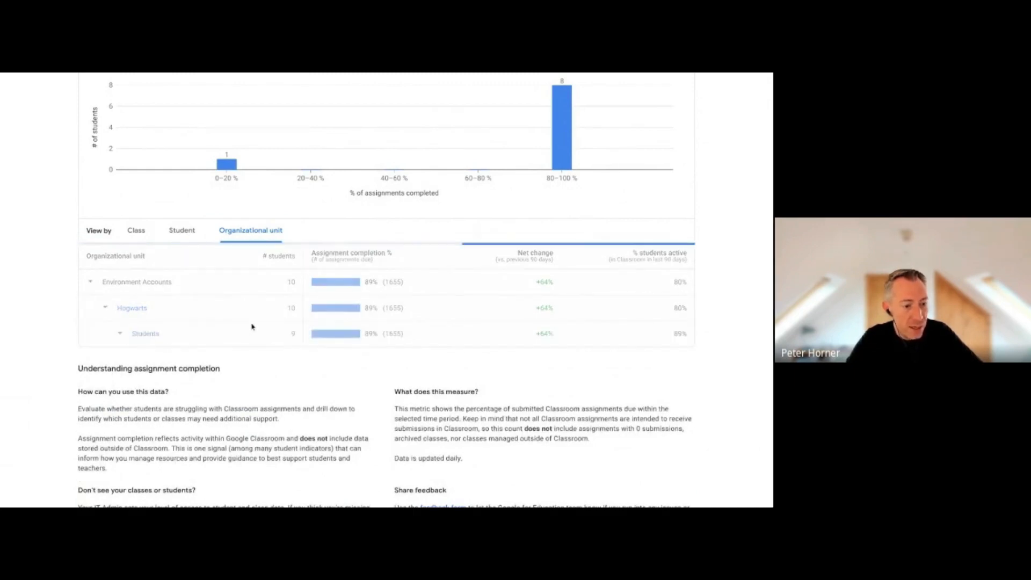
click(120, 333)
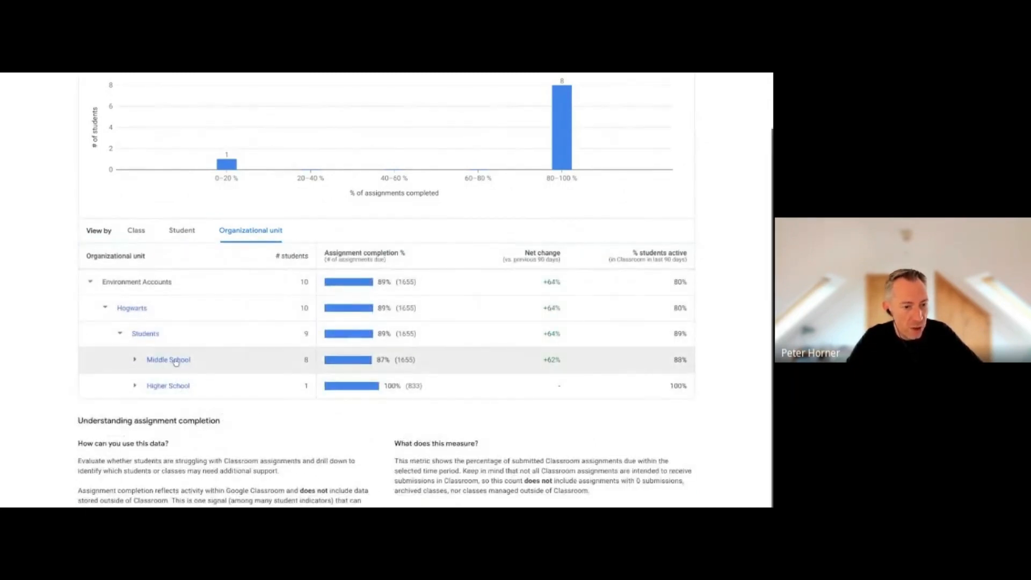
click(167, 359)
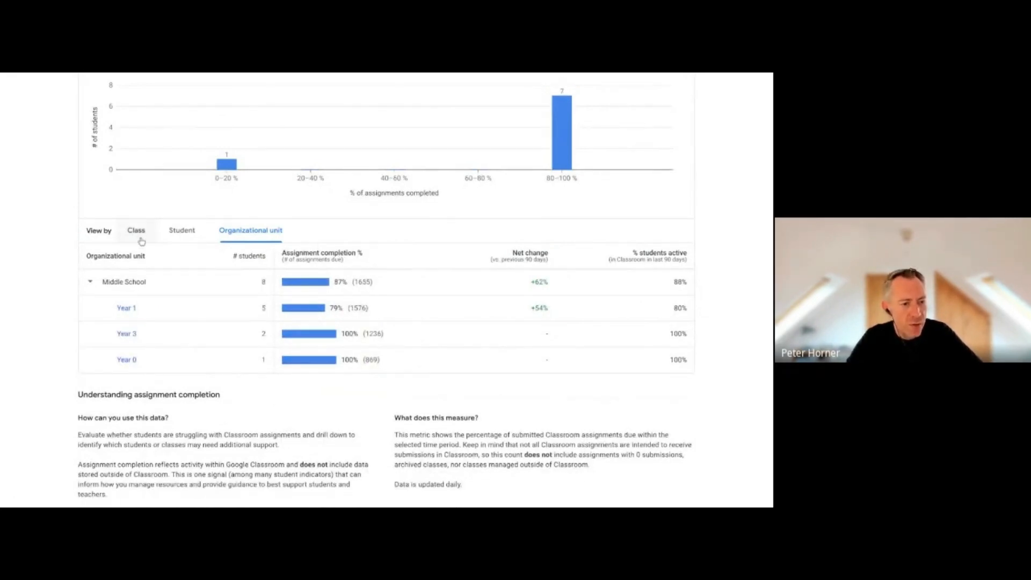
- Switch the Middle School report to the per-class view and scroll the class list
click(136, 231)
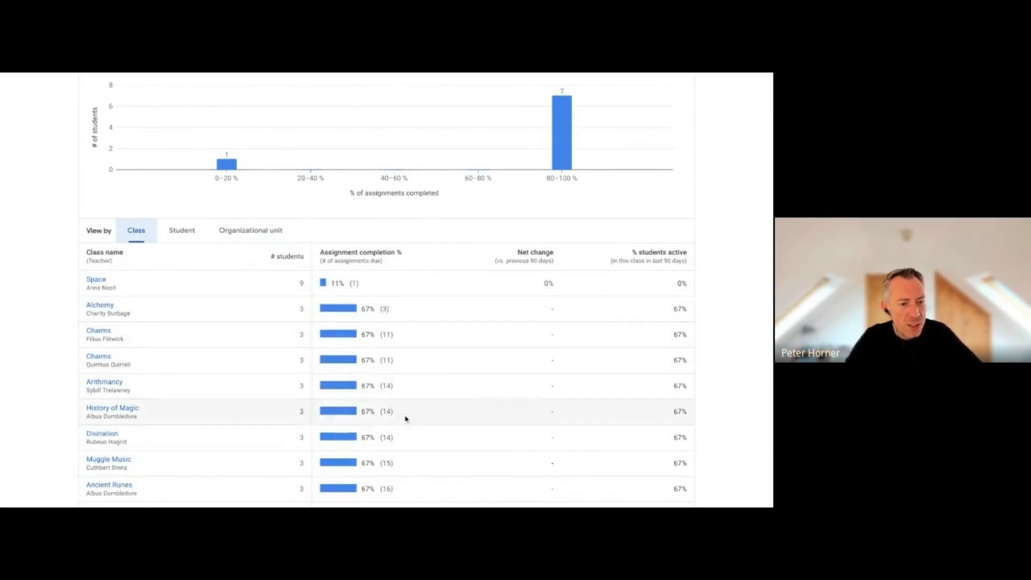
scroll(down, 3)
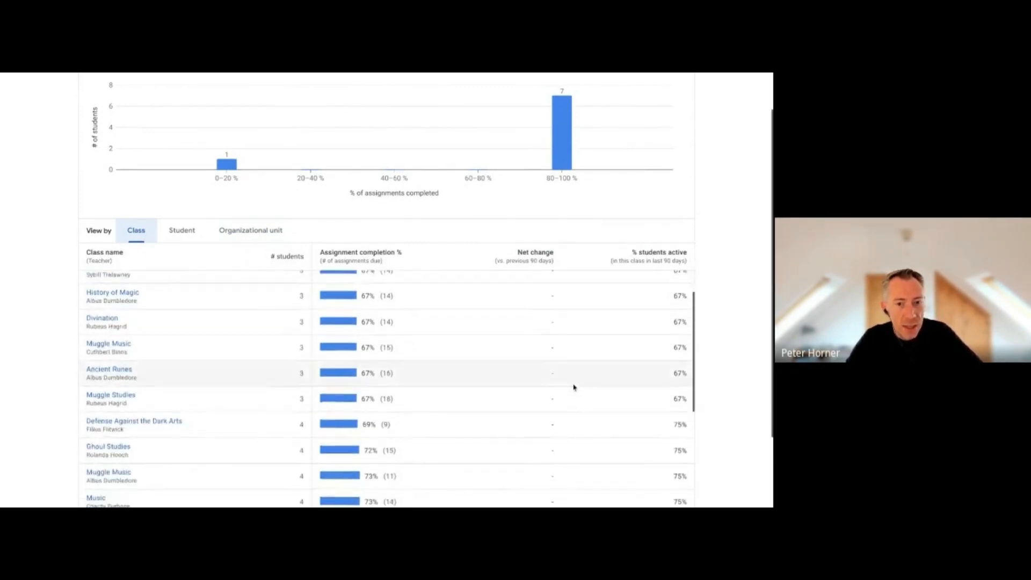